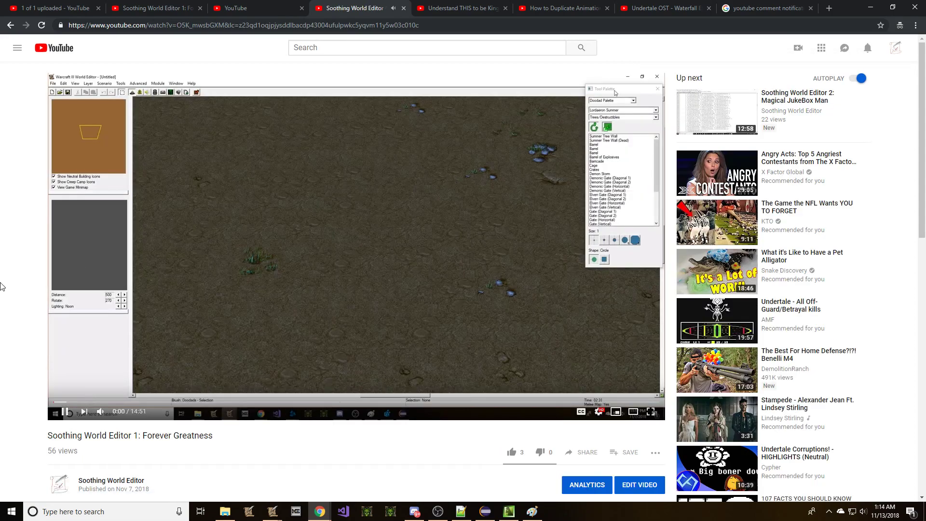
- Scroll the Soothing World Editor video page down to its comments section
{"action": "scroll", "scroll_direction": "down", "scroll_amount": 3}
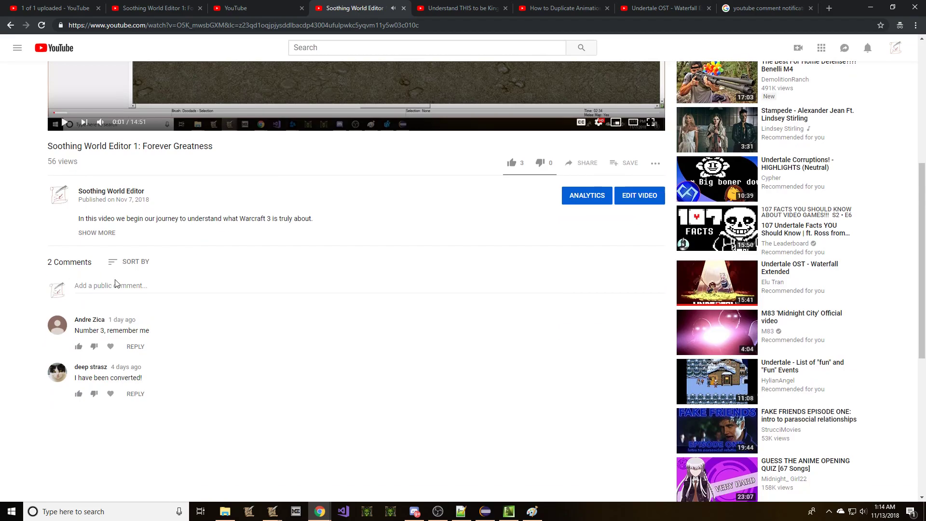
{"action": "mouse_move", "coordinate": [159, 273]}
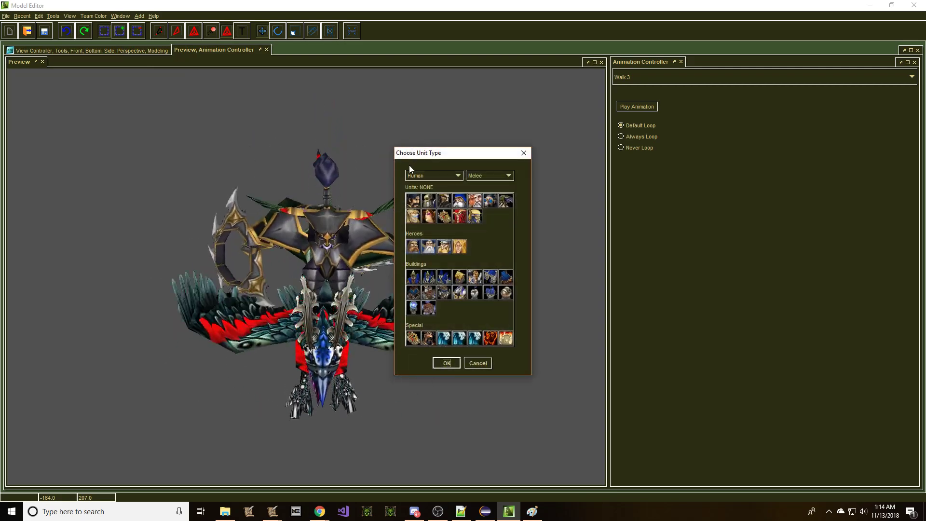
- Load the Night Elf Warden unit, discarding the old model without saving
{"action": "left_click", "coordinate": [431, 175]}
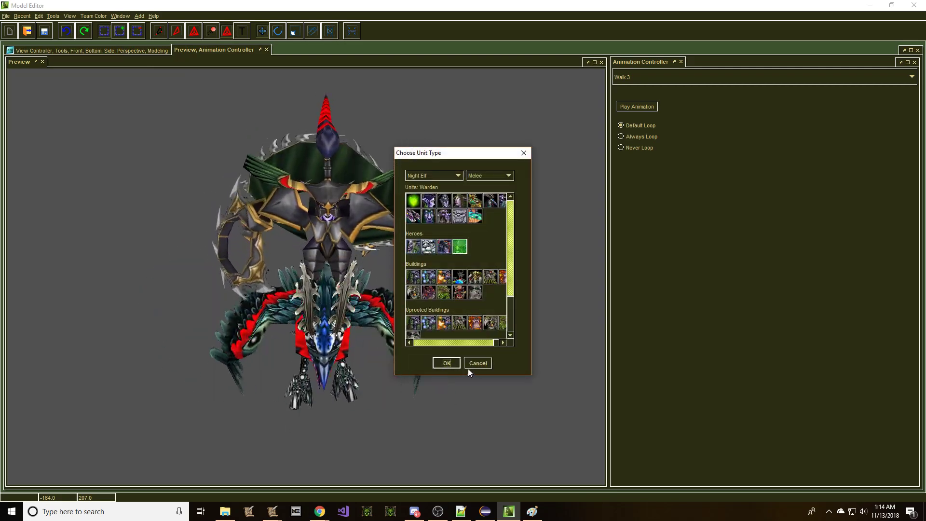
{"action": "left_click", "coordinate": [445, 361]}
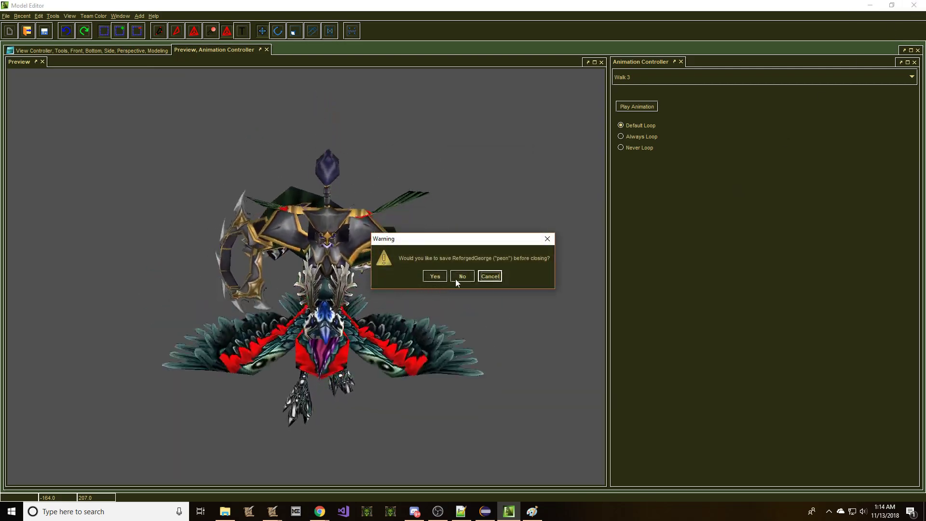
{"action": "left_click", "coordinate": [462, 276]}
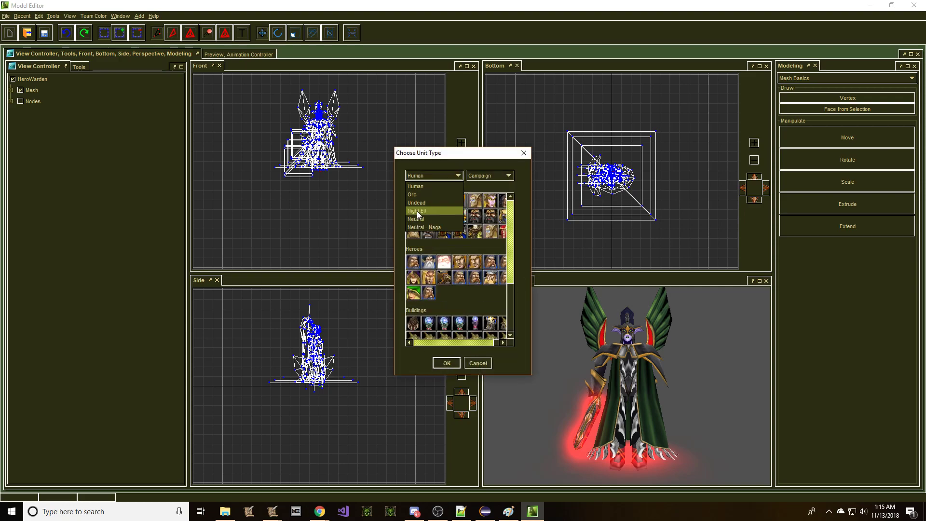
- Load the Night Elf HippoGryph unit model from the Choose Unit Type list
{"action": "left_click", "coordinate": [417, 212]}
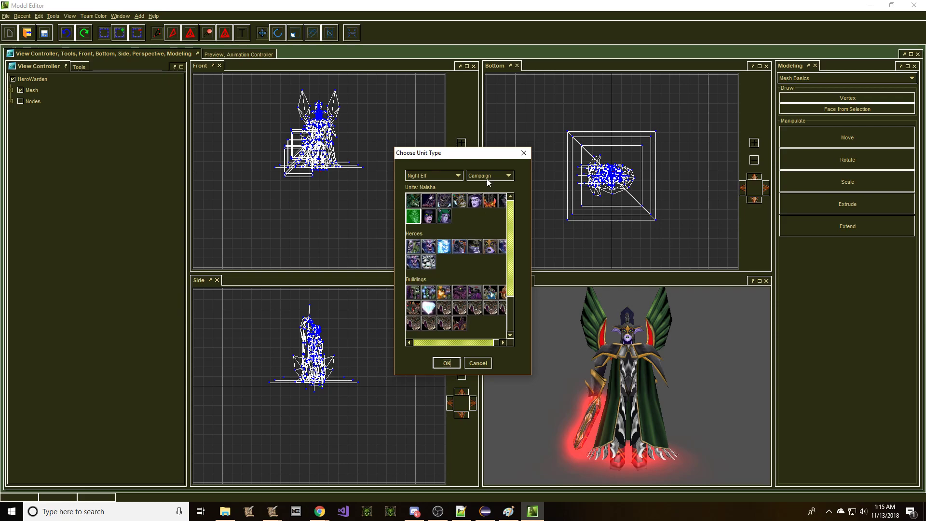
{"action": "left_click", "coordinate": [446, 362]}
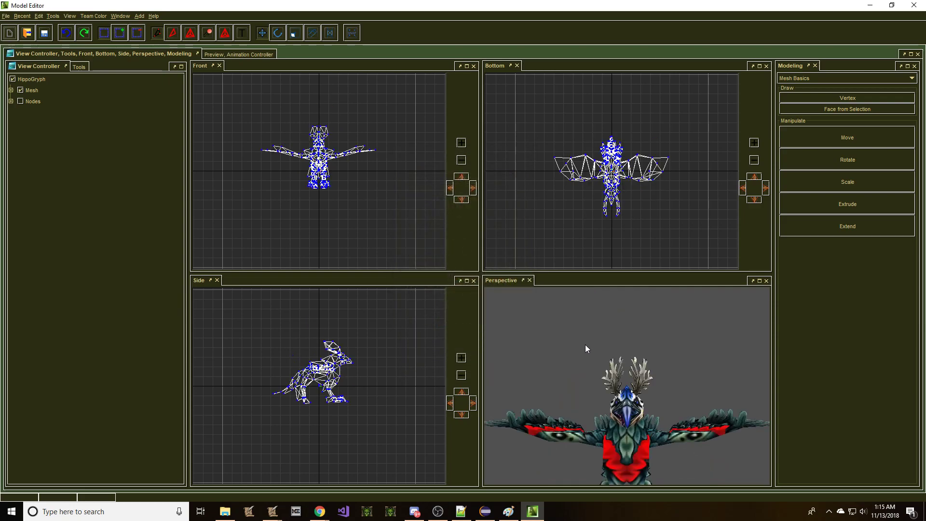
- Switch from the HippoGryph to the open HeroWarden model via the Window menu
{"action": "left_click", "coordinate": [120, 16]}
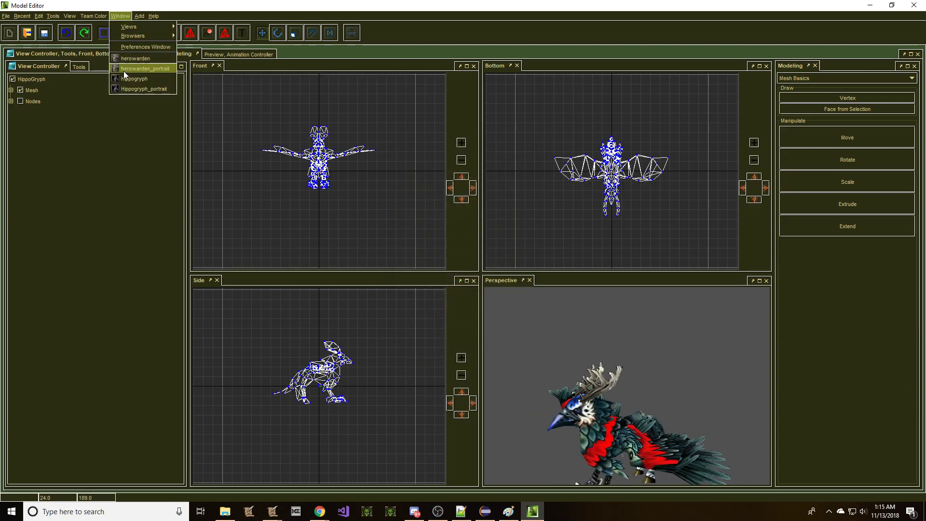
{"action": "left_click", "coordinate": [136, 59]}
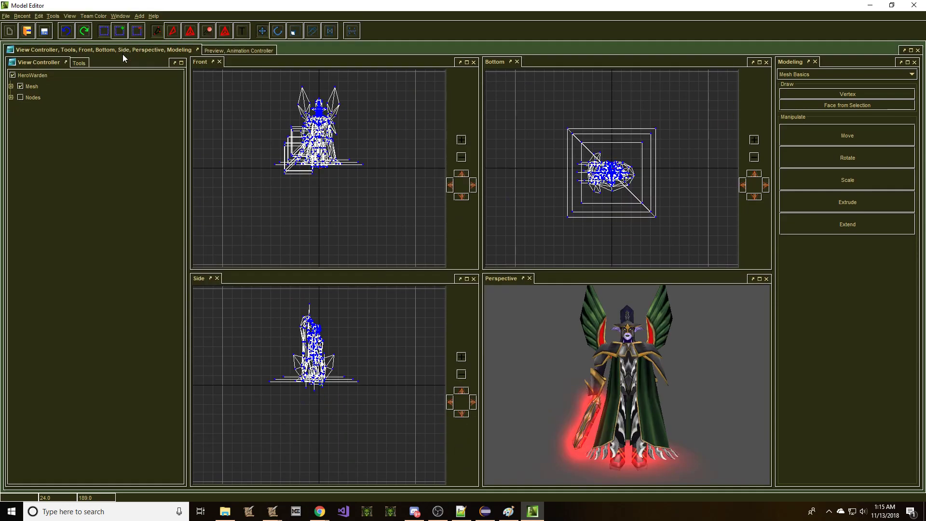
{"action": "left_click", "coordinate": [120, 16]}
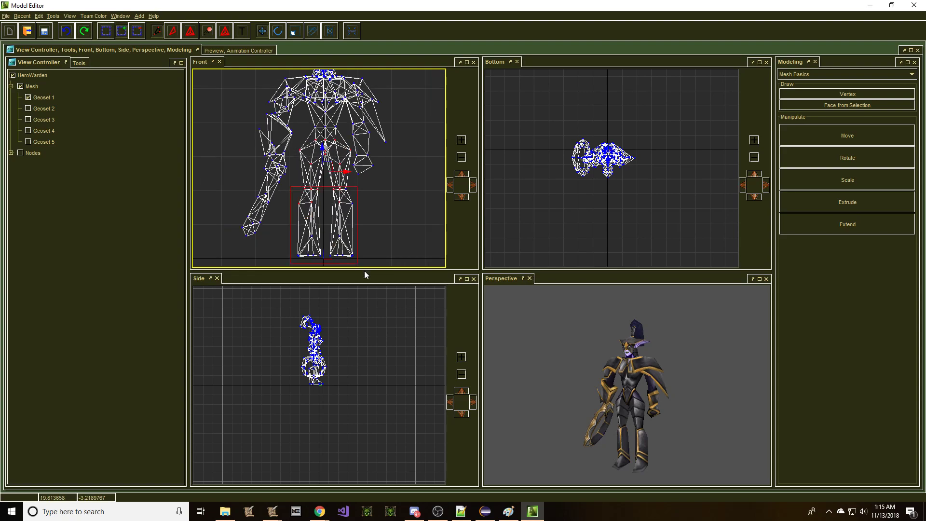
- Check which bones the selected leg vertices follow and inspect their matrix reassignment
{"action": "left_click", "coordinate": [52, 17]}
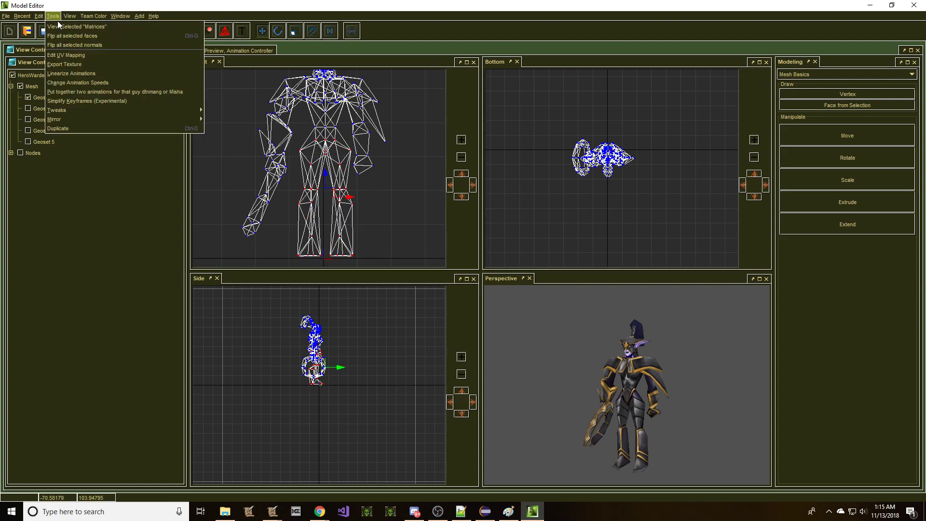
{"action": "left_click", "coordinate": [77, 27]}
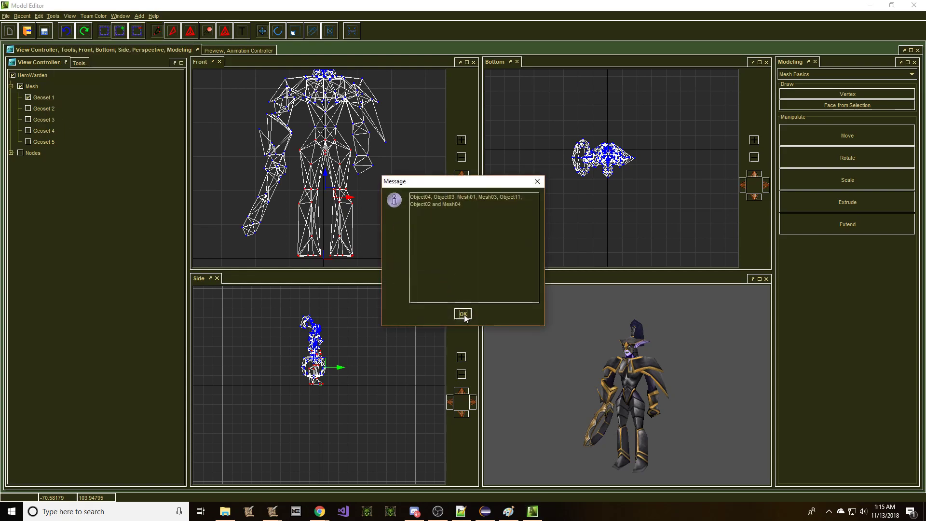
{"action": "left_click", "coordinate": [462, 314]}
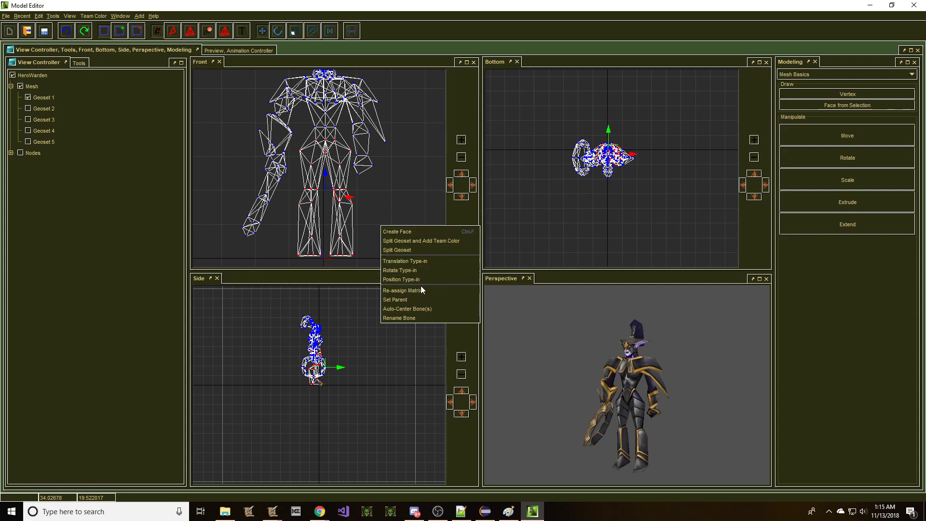
{"action": "left_click", "coordinate": [404, 291]}
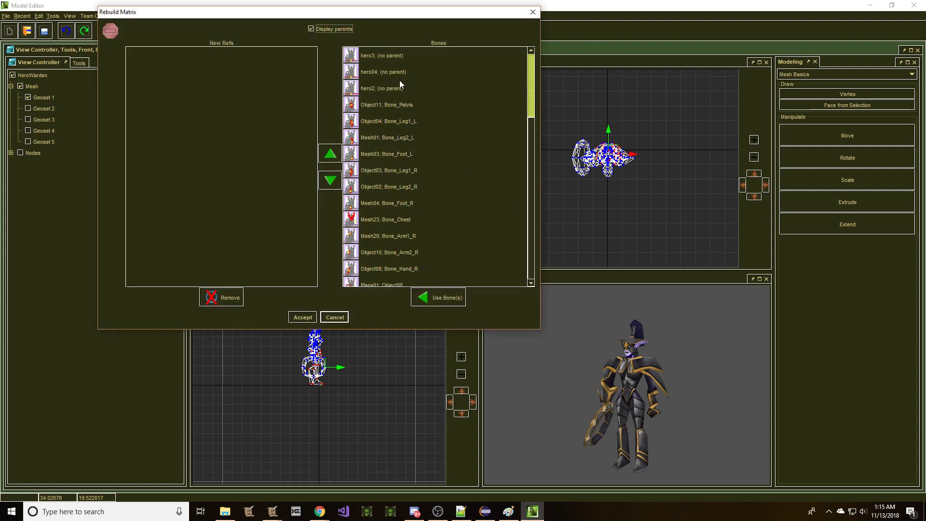
{"action": "left_click", "coordinate": [387, 104]}
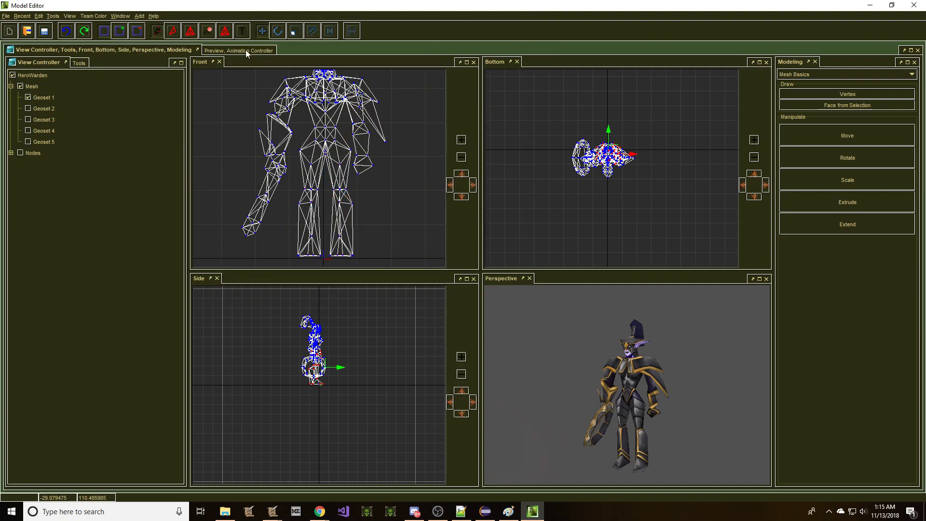
- Preview the full Warden model on its Stand animation in the Animation Controller
{"action": "left_click", "coordinate": [238, 50]}
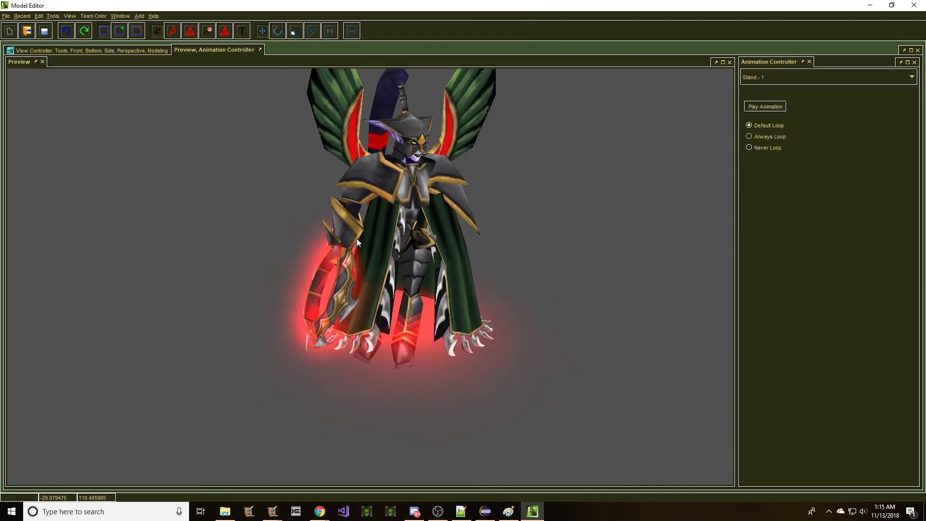
- Import the HeroWarden model from the workspace into the HippoGryph model
{"action": "left_click", "coordinate": [88, 49]}
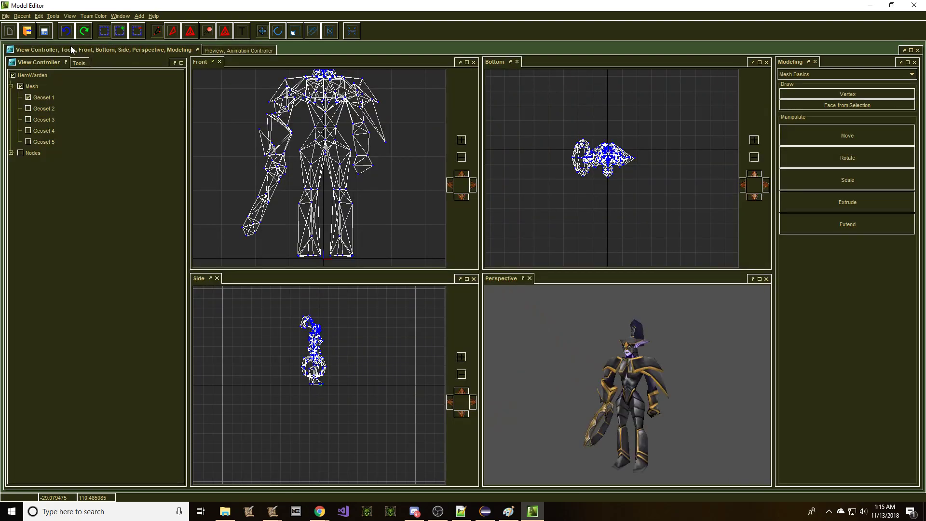
{"action": "left_click", "coordinate": [6, 16]}
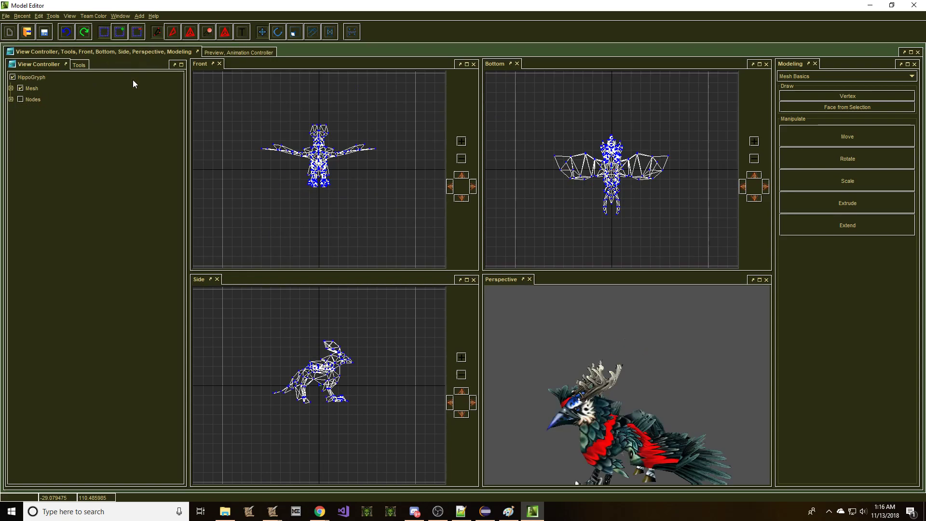
{"action": "left_click", "coordinate": [5, 17]}
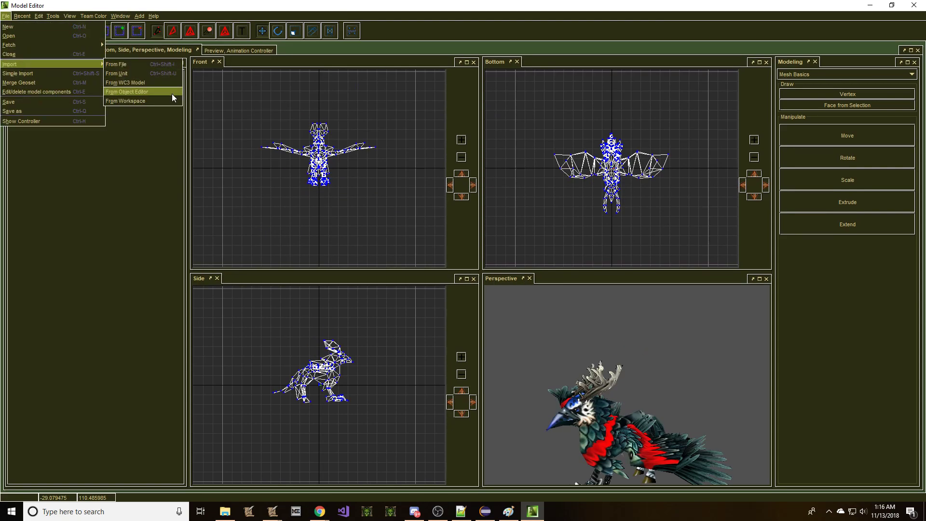
{"action": "left_click", "coordinate": [124, 100]}
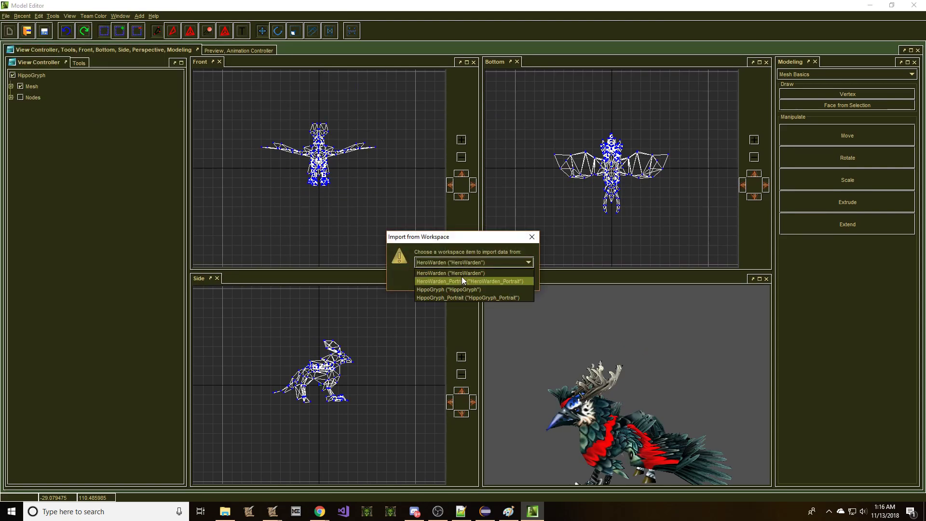
{"action": "left_click", "coordinate": [472, 280]}
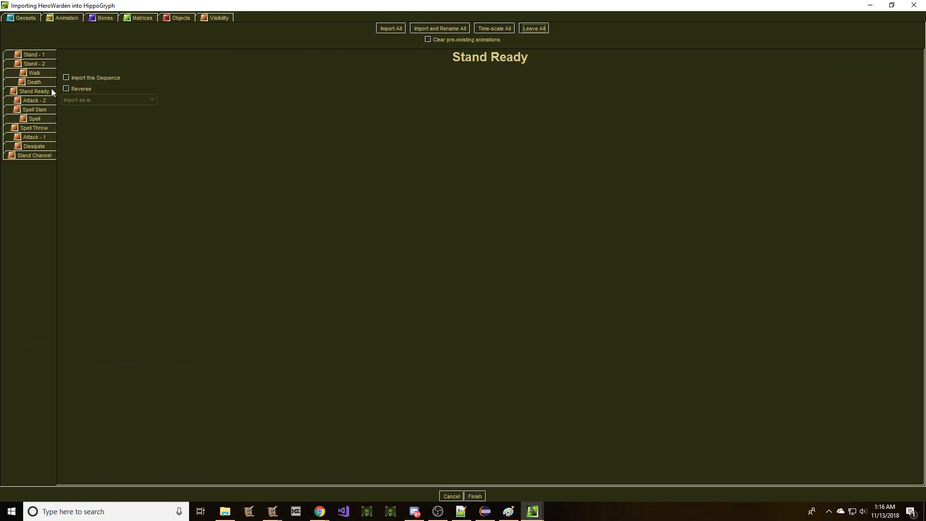
- Time-scale Stand Ready into Stand/Stand 2/Stand 3 and Walk into Walk/Walk 2/Walk 3
{"action": "left_click", "coordinate": [66, 77]}
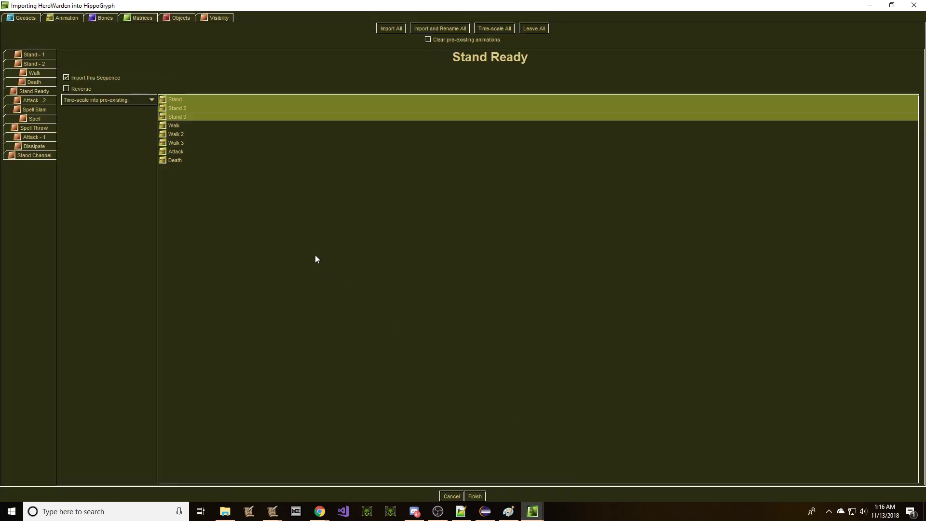
{"action": "mouse_move", "coordinate": [176, 114]}
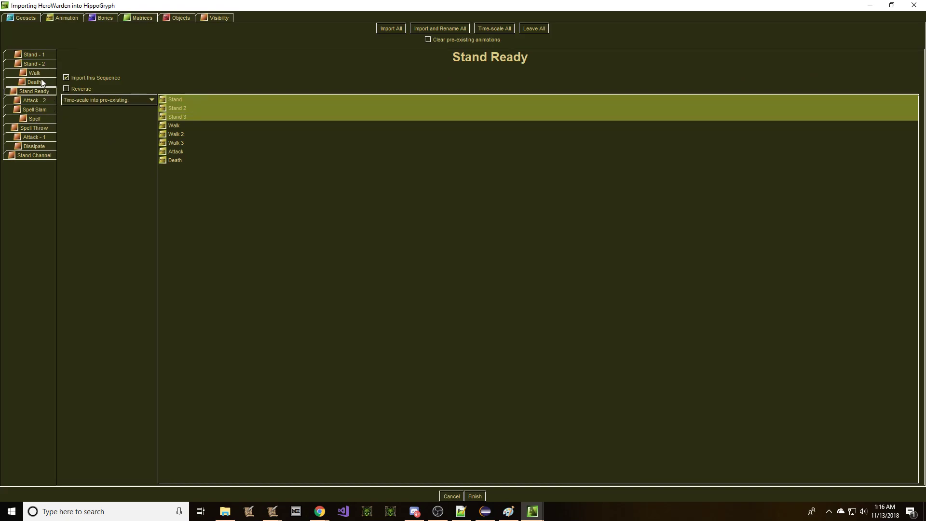
{"action": "left_click", "coordinate": [35, 72]}
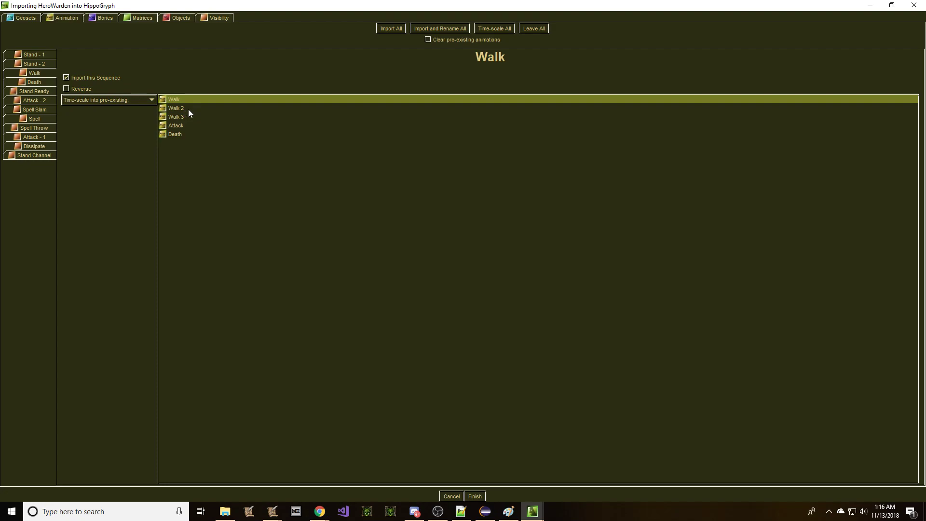
{"action": "left_click", "coordinate": [176, 117]}
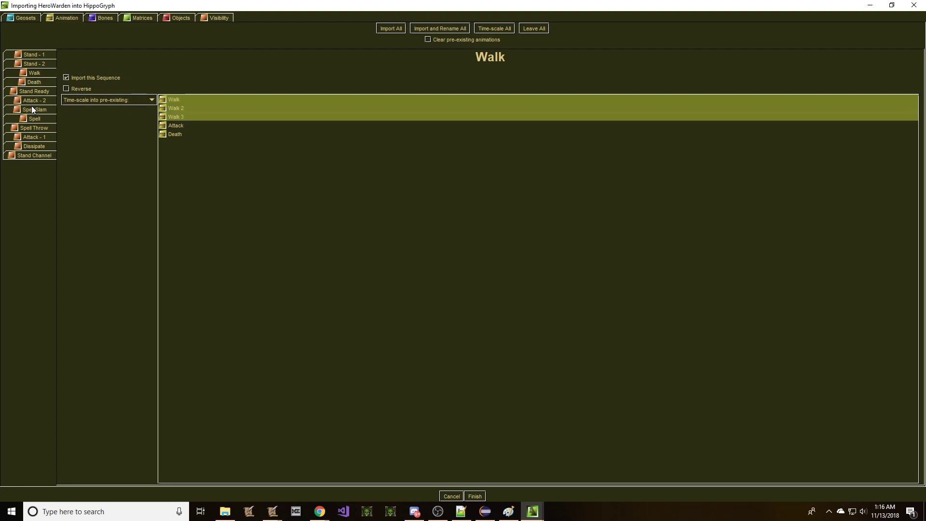
{"action": "left_click", "coordinate": [474, 496]}
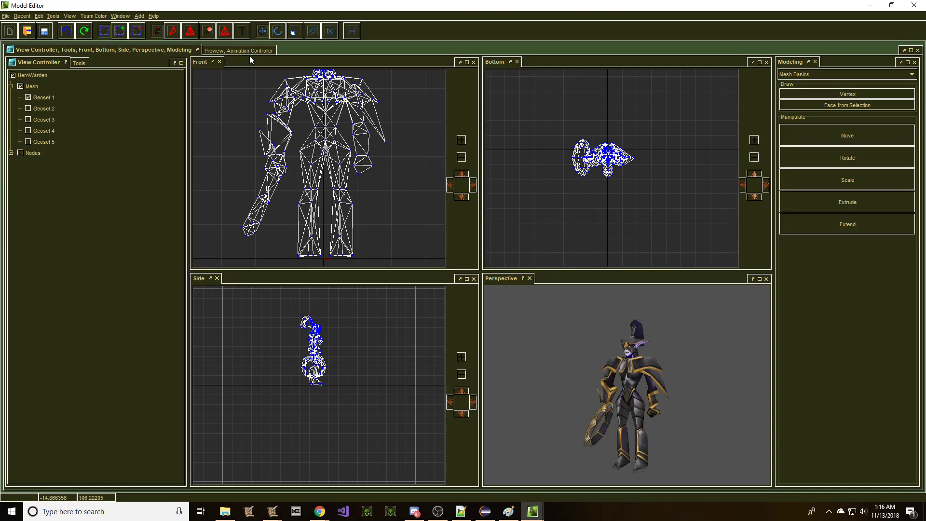
- Play the Warden's Attack - 2 and then Spell Throw animations in the preview
{"action": "left_click", "coordinate": [239, 49]}
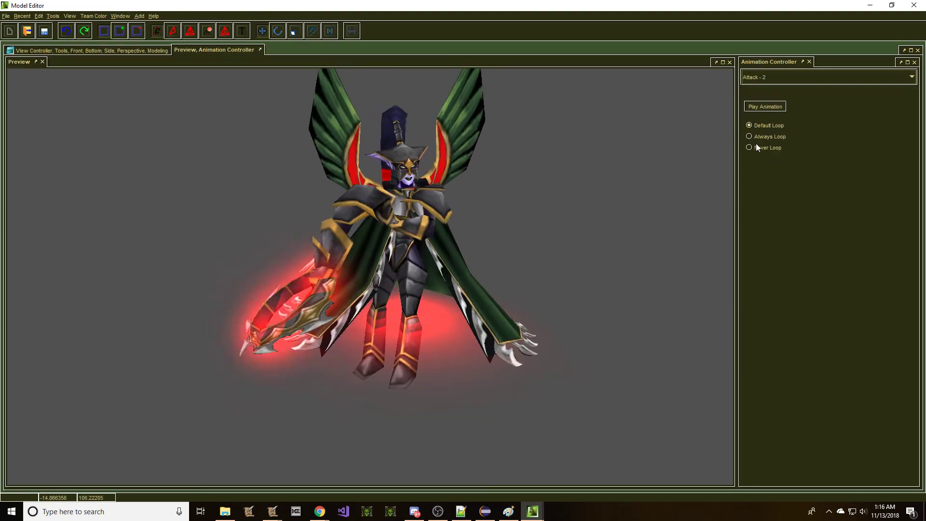
{"action": "left_click", "coordinate": [764, 106]}
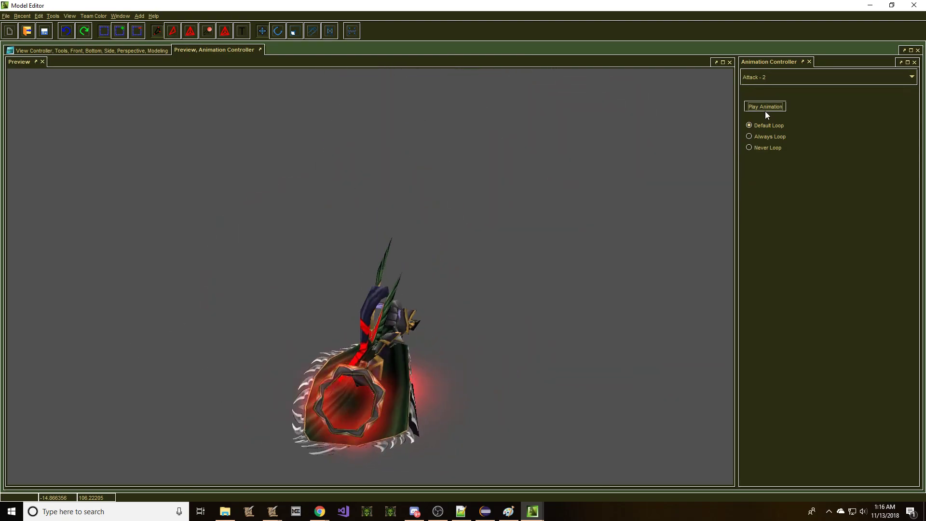
{"action": "left_click", "coordinate": [827, 78]}
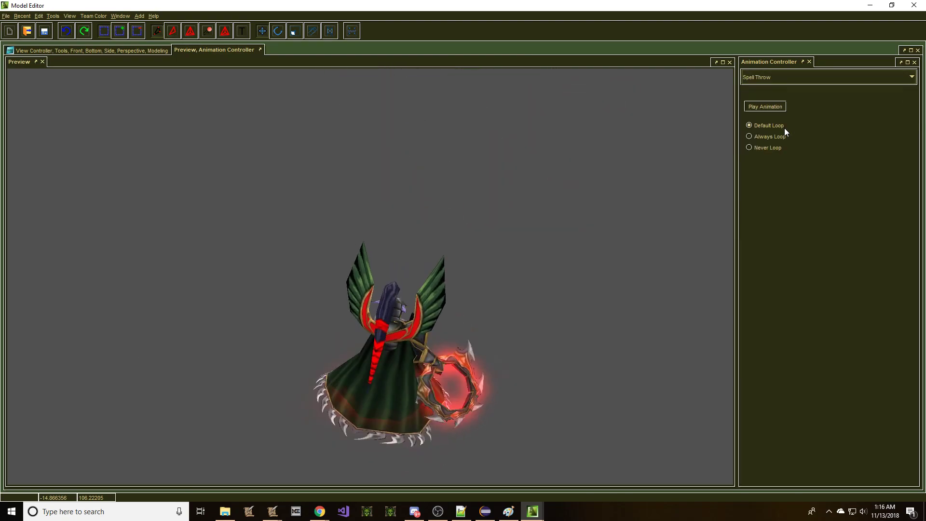
{"action": "left_click", "coordinate": [827, 77]}
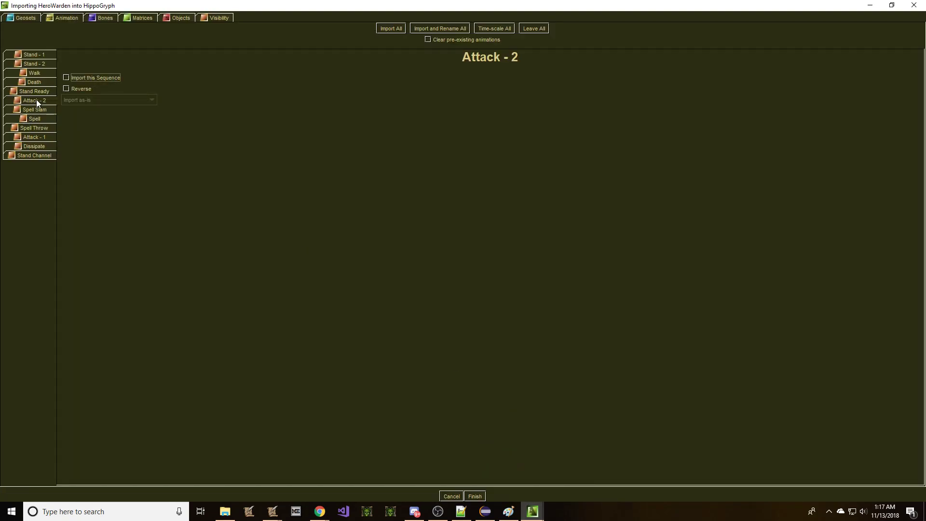
- Mark the Death sequence to be imported as-is and move on to the Bones settings
{"action": "left_click", "coordinate": [67, 77]}
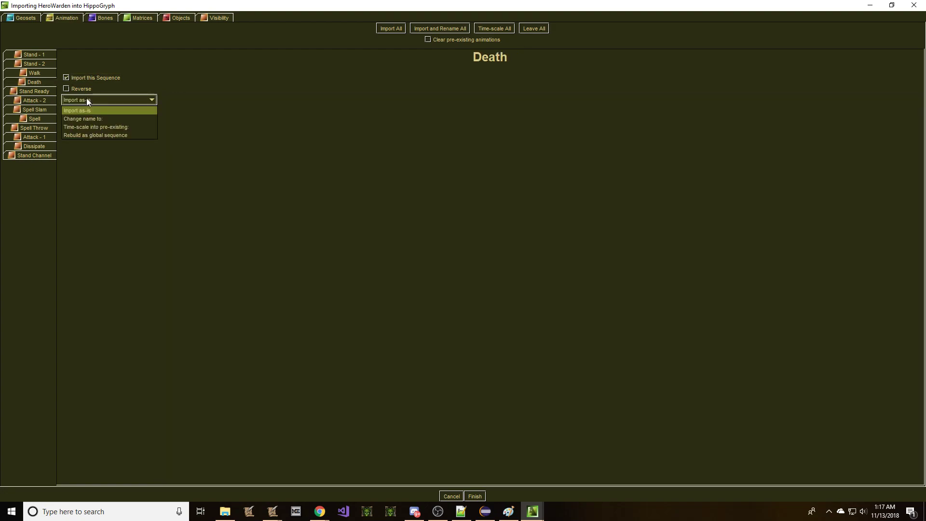
{"action": "left_click", "coordinate": [105, 17]}
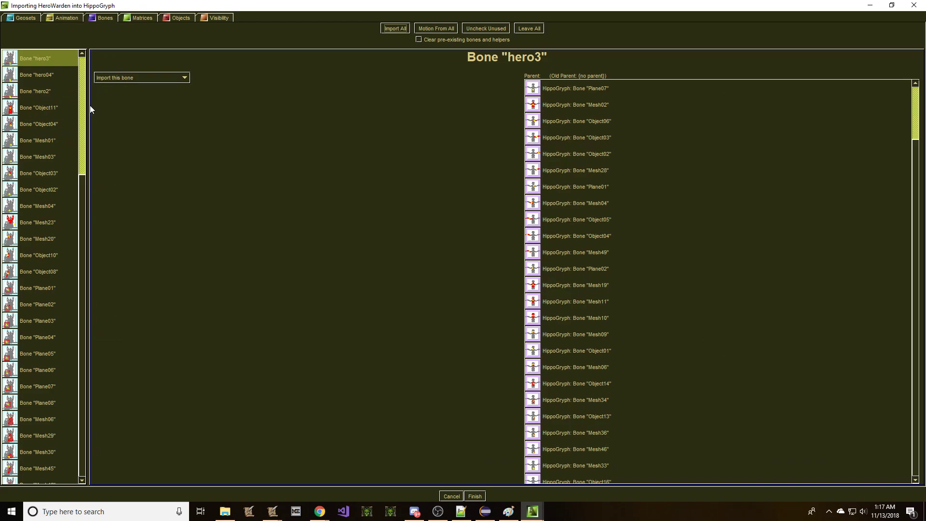
- Check parents of Object04, Mesh23, Mesh04 and Bone_Chest, then give Bone_Pelvis and Bone_Chest one common parent
{"action": "left_click", "coordinate": [39, 124]}
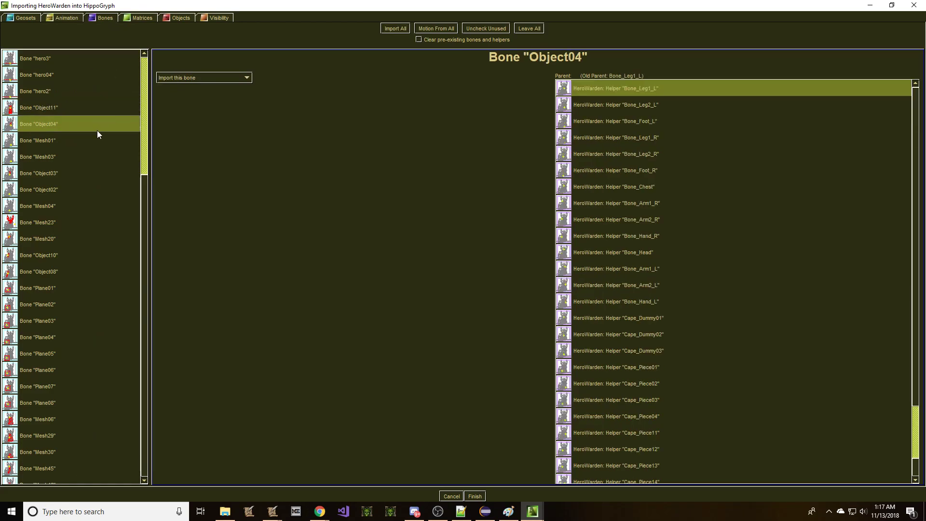
{"action": "left_click", "coordinate": [37, 222]}
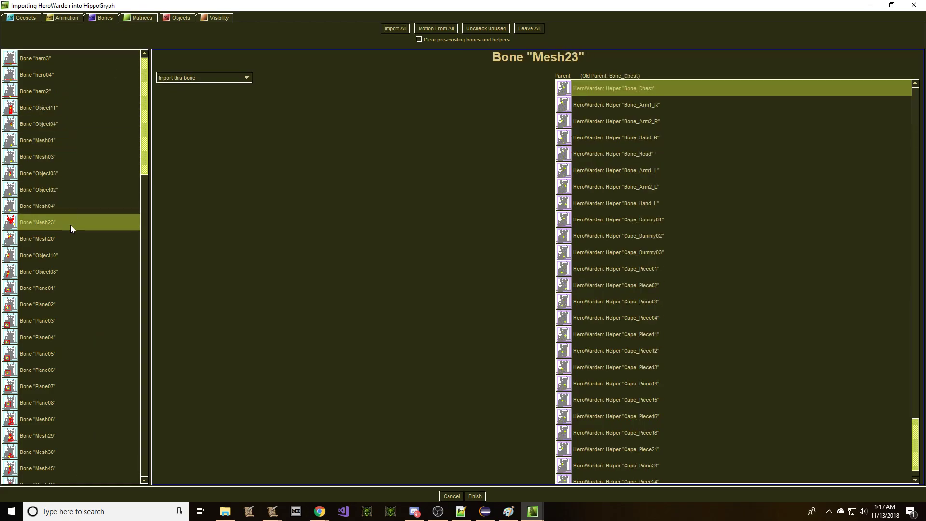
{"action": "left_click", "coordinate": [38, 206]}
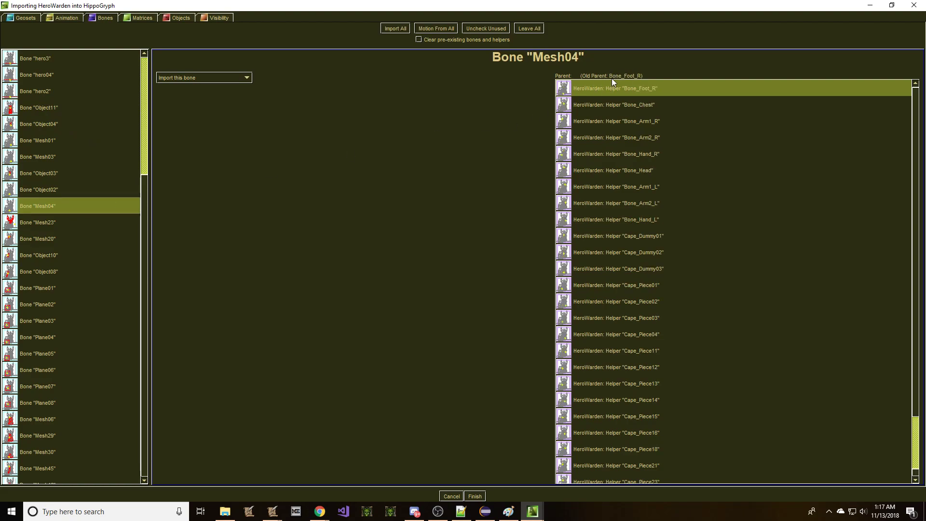
{"action": "mouse_move", "coordinate": [627, 82]}
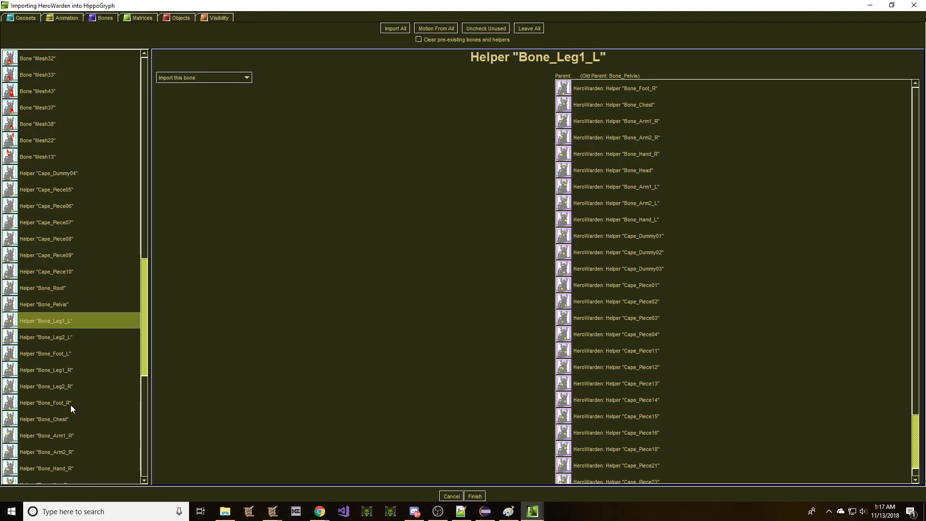
{"action": "left_click", "coordinate": [45, 403]}
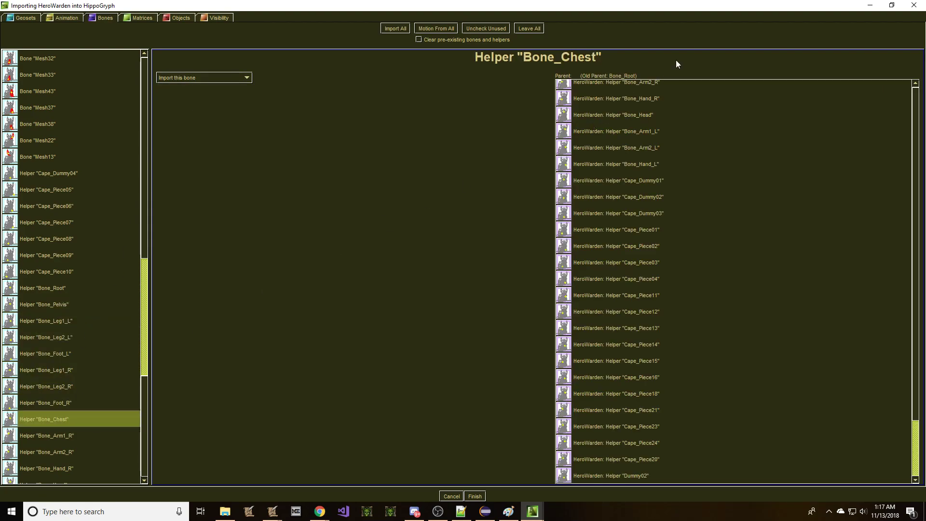
{"action": "left_click", "coordinate": [44, 304]}
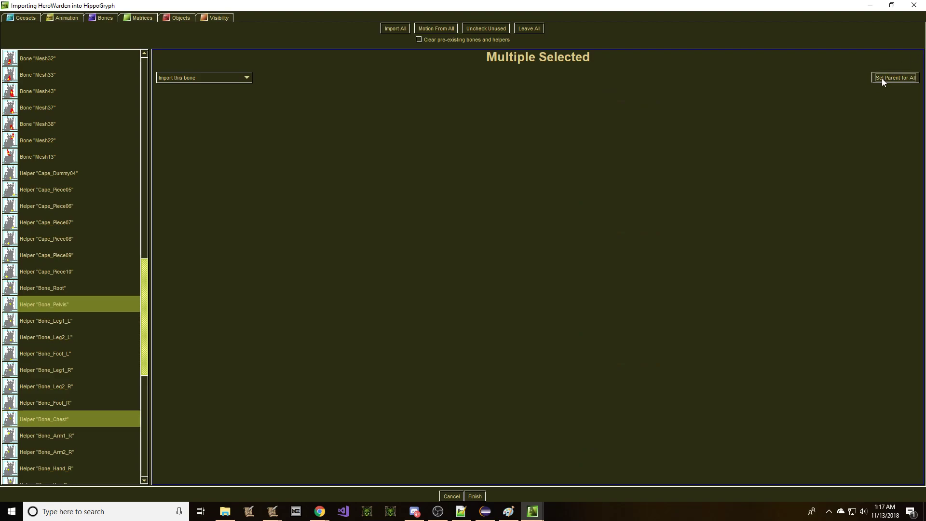
{"action": "left_click", "coordinate": [895, 77]}
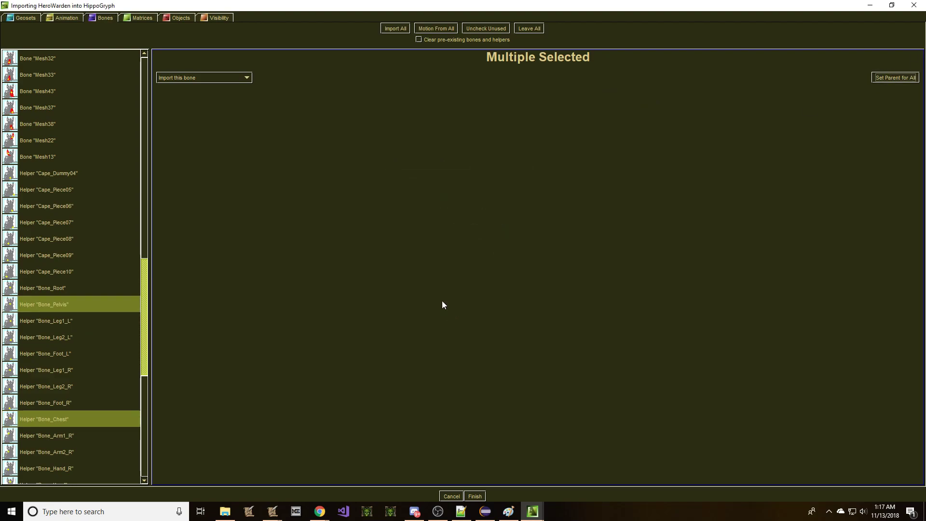
{"action": "mouse_move", "coordinate": [149, 39]}
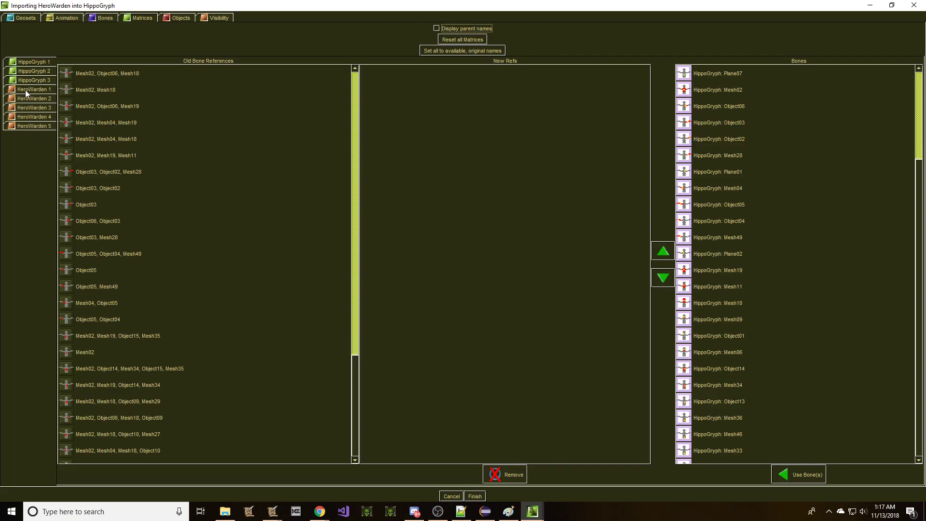
- Review the HeroWarden geosets, their matrix references and the Foot Right Ref attachment
{"action": "left_click", "coordinate": [25, 17]}
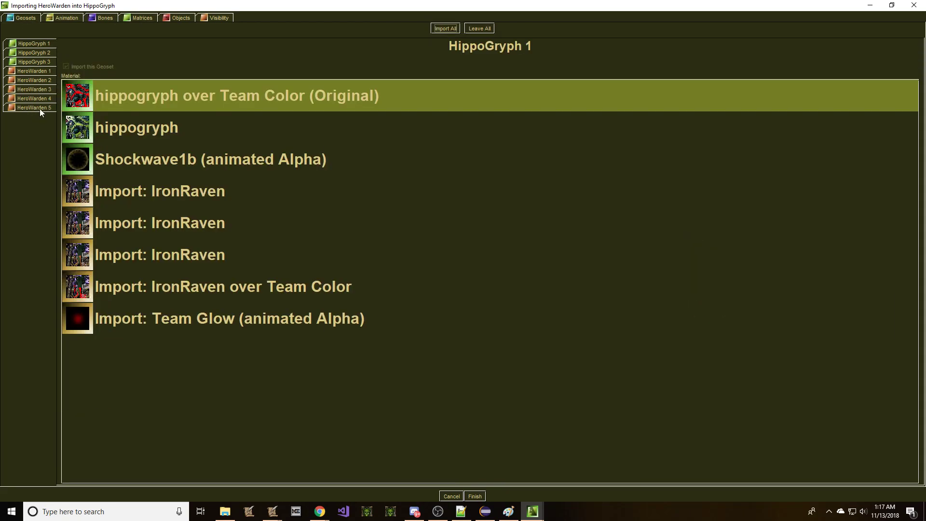
{"action": "left_click", "coordinate": [104, 17]}
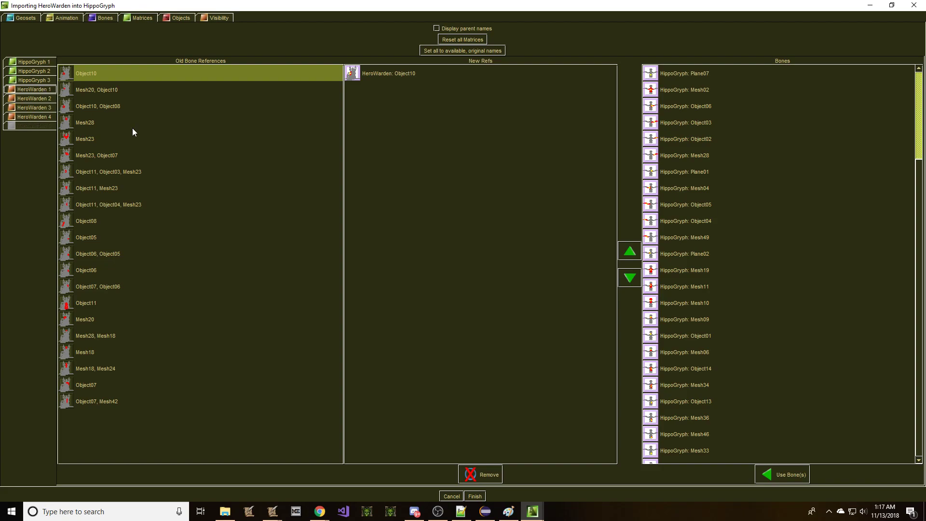
{"action": "left_click", "coordinate": [86, 385]}
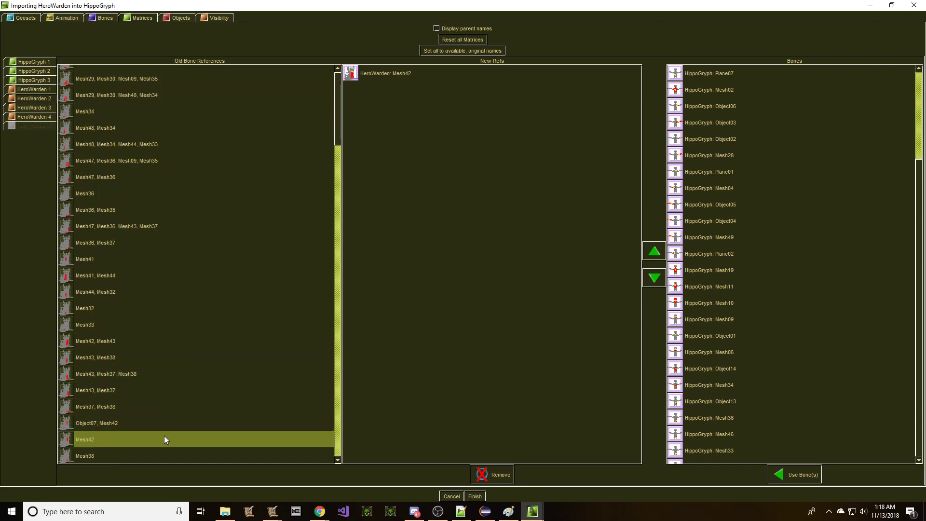
{"action": "left_click", "coordinate": [33, 107]}
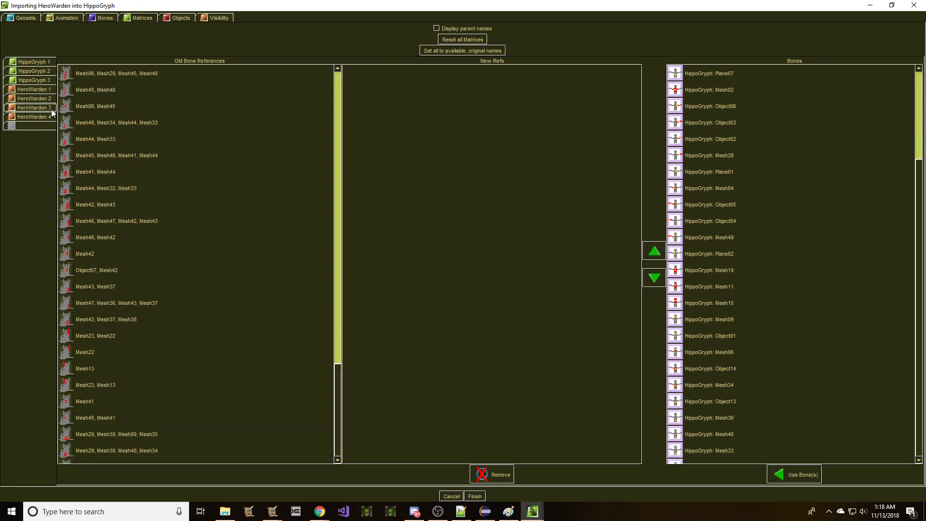
{"action": "left_click", "coordinate": [117, 73]}
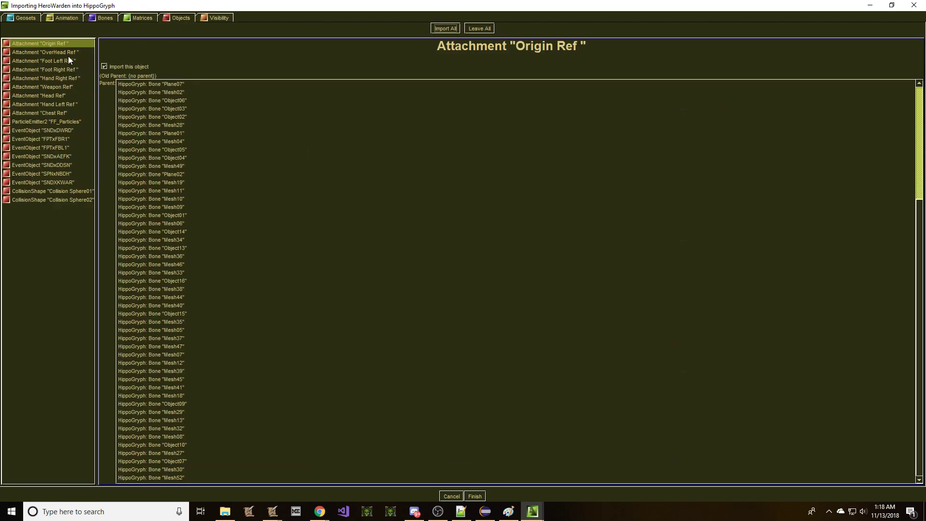
{"action": "left_click", "coordinate": [45, 70]}
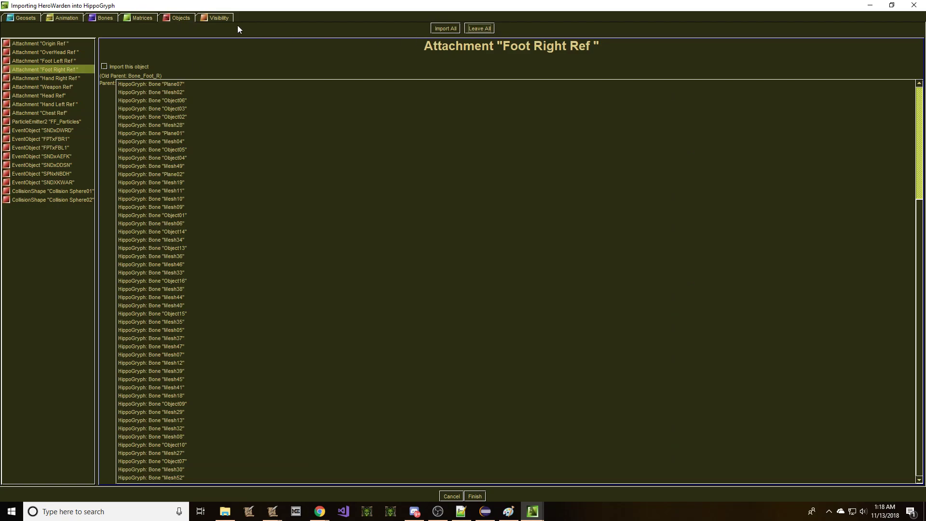
- Base the Warden geosets' visibility on HippoGryph Geoset 1 and finish the import
{"action": "left_click", "coordinate": [219, 17]}
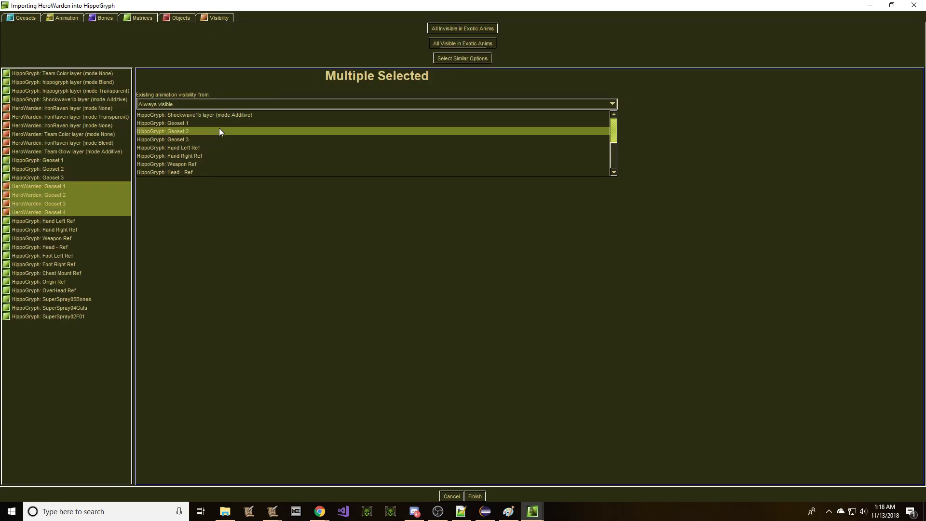
{"action": "left_click", "coordinate": [170, 122]}
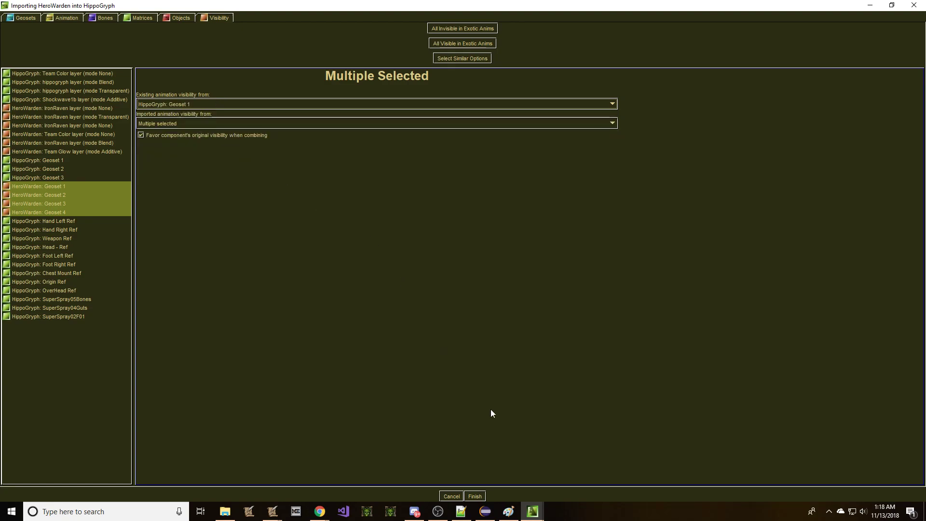
{"action": "left_click", "coordinate": [474, 496]}
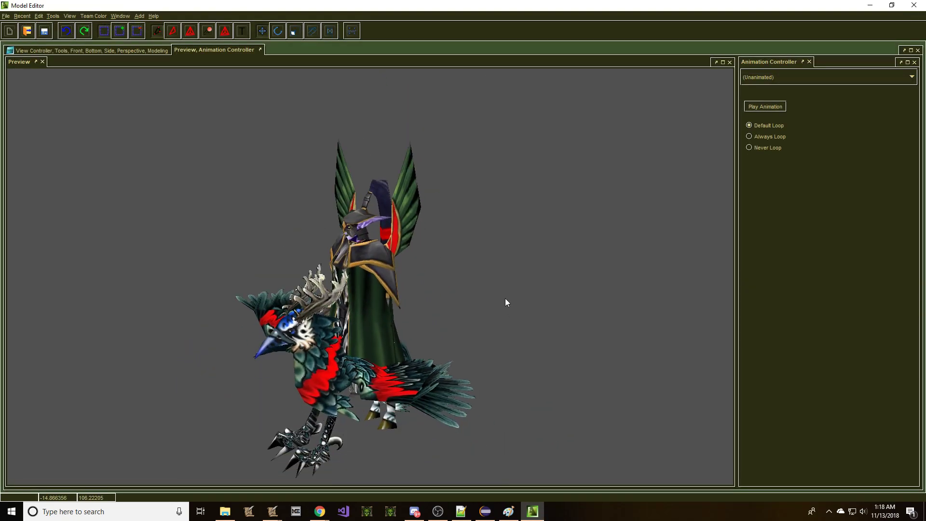
- Preview the merged Warden-on-hippogryph model's Stand and Walk animations from the Animation Controller
{"action": "left_click", "coordinate": [827, 77]}
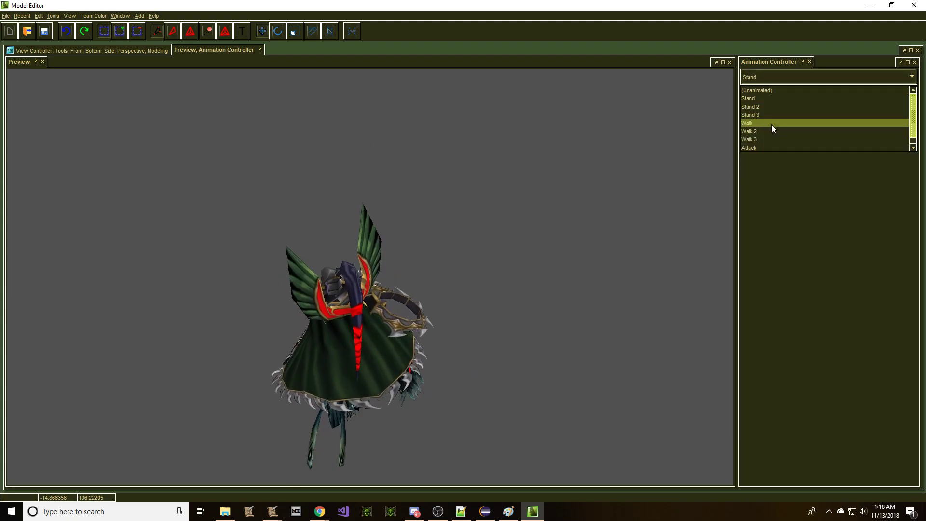
{"action": "left_click", "coordinate": [768, 122]}
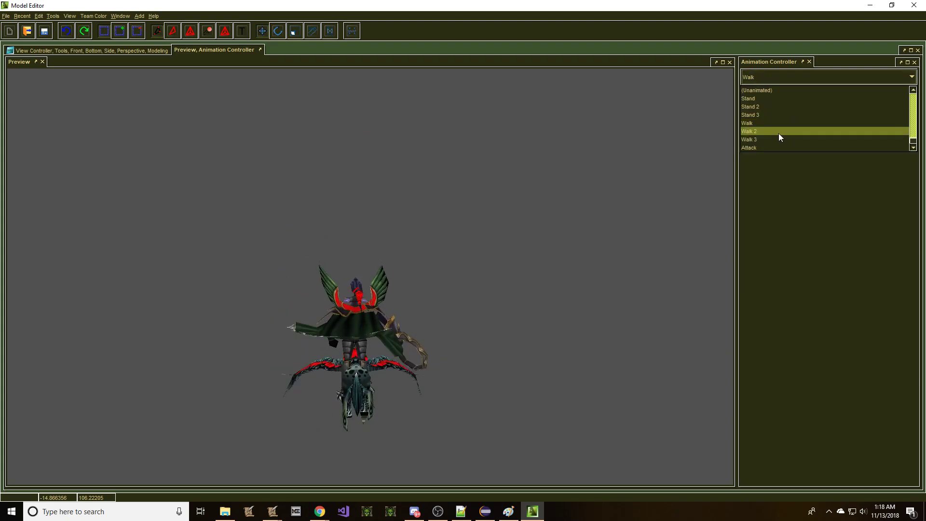
{"action": "left_click", "coordinate": [765, 148]}
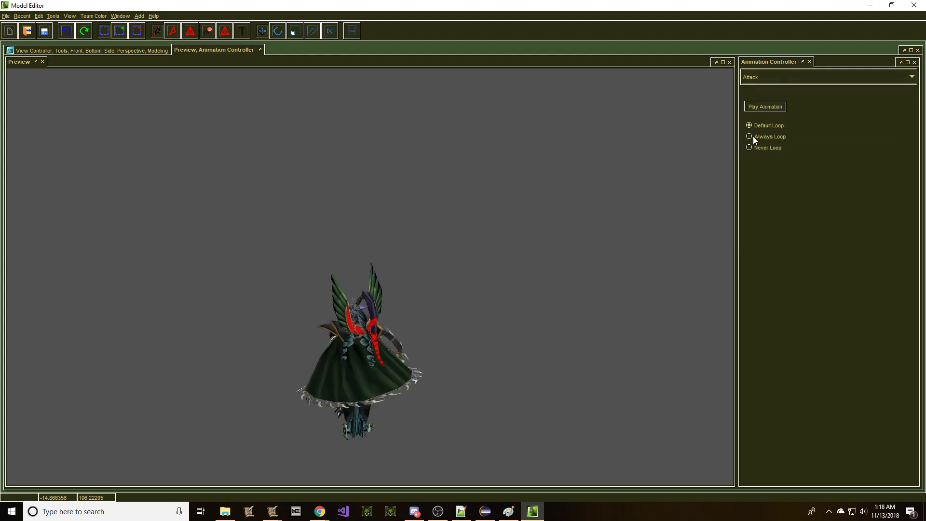
- Switch to the Attack animation and play it repeatedly to check the rider moves with the mount
{"action": "left_click", "coordinate": [764, 106]}
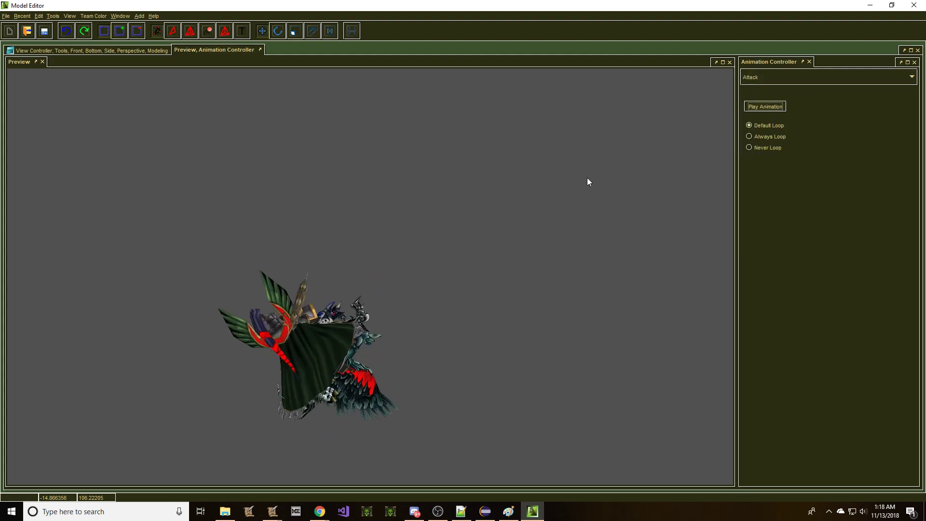
{"action": "left_click", "coordinate": [764, 106]}
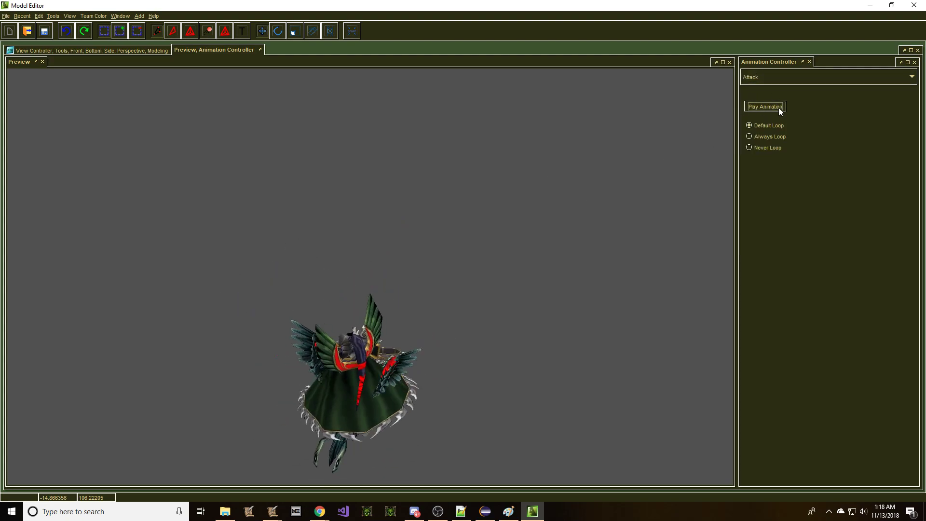
{"action": "left_click", "coordinate": [764, 107]}
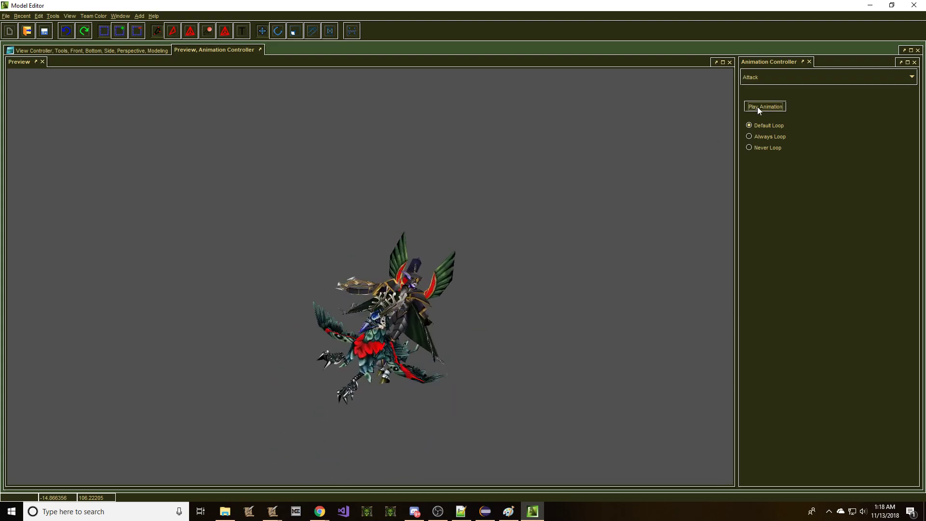